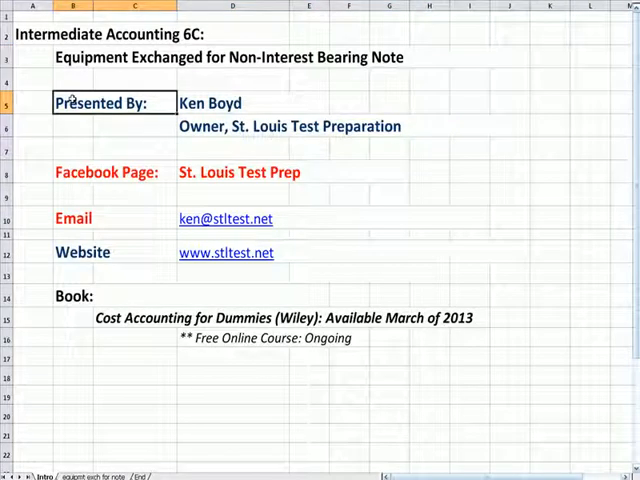
Step: Open the equipment-exchanged-for-note sheet and walk through the Concept and example rows without editing
left_click(112, 171)
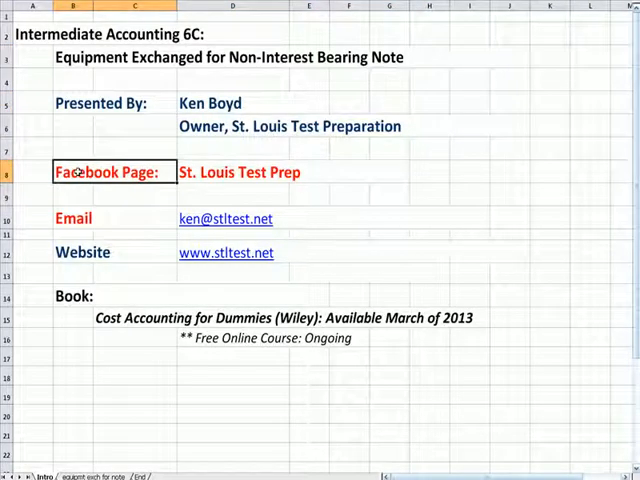
left_click(75, 218)
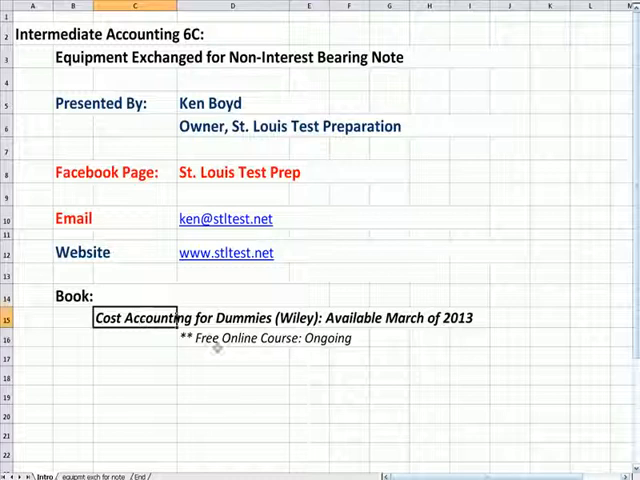
left_click(231, 338)
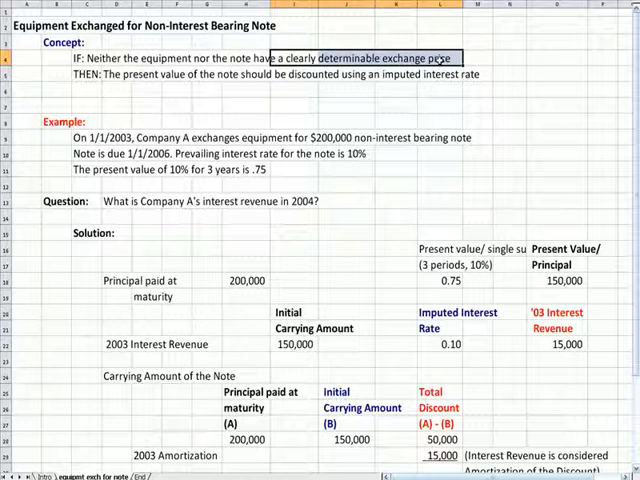
left_click(437, 104)
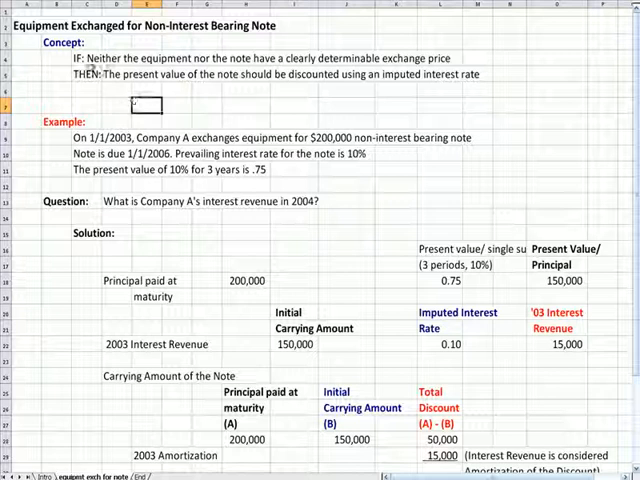
left_click(250, 57)
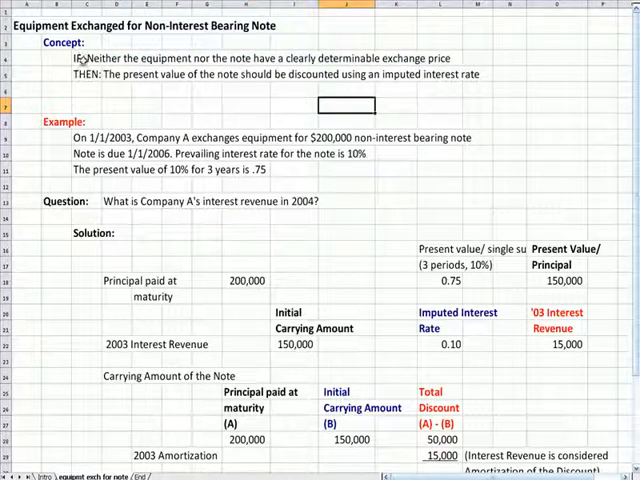
left_click(60, 42)
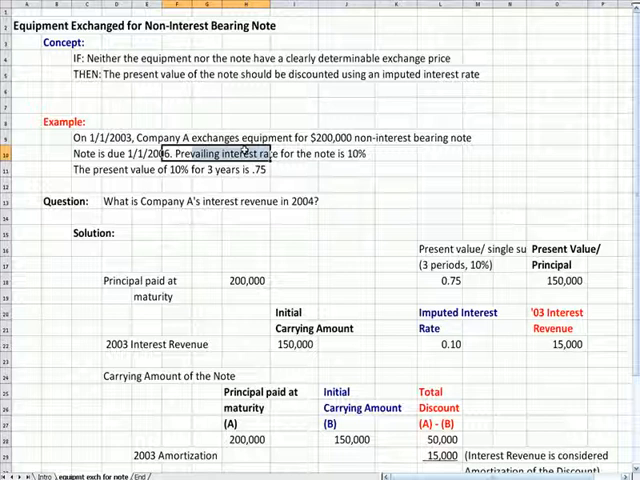
mouse_move(285, 189)
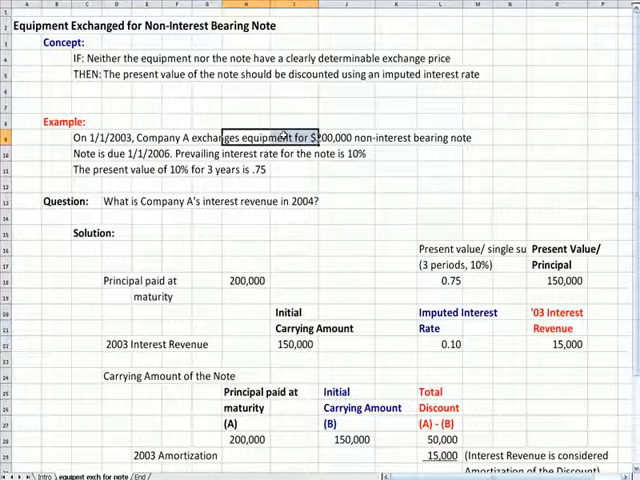
mouse_move(460, 143)
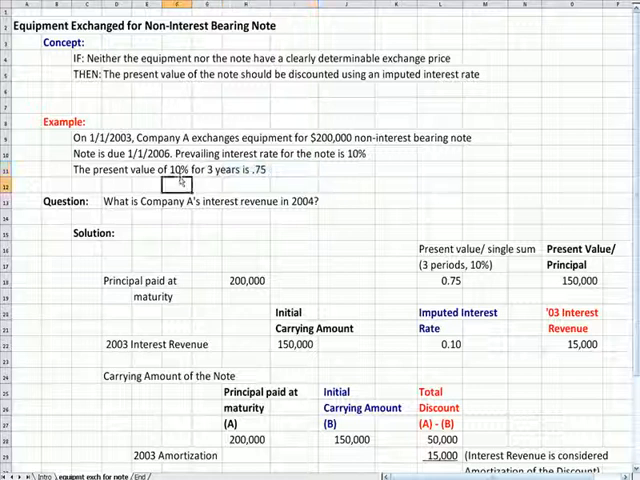
left_click(255, 170)
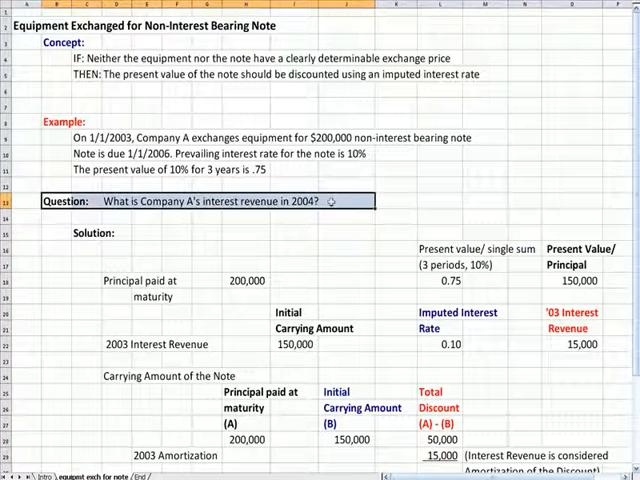
mouse_move(378, 201)
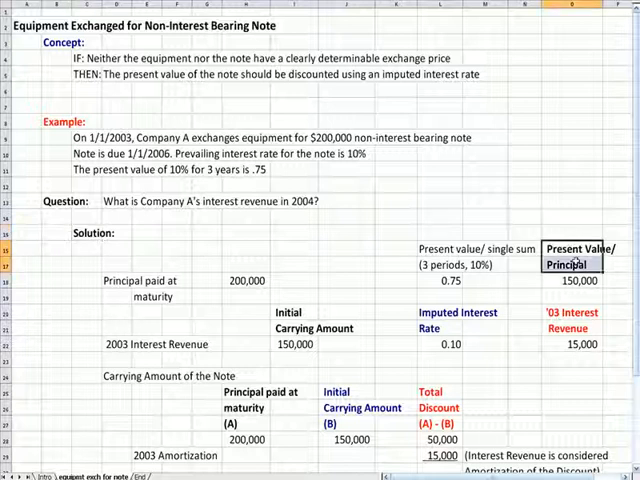
left_click(245, 279)
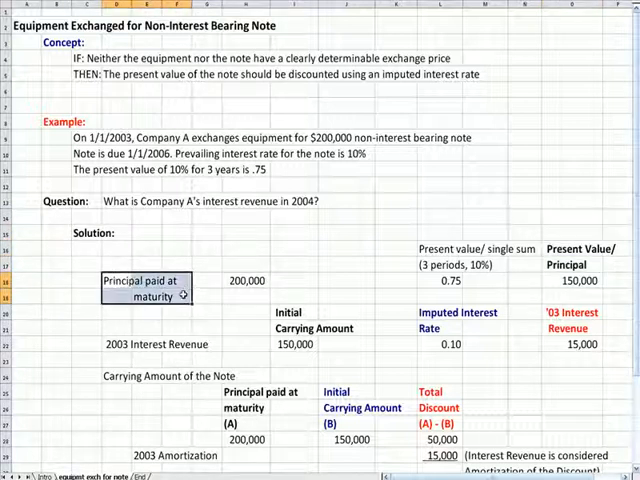
mouse_move(570, 287)
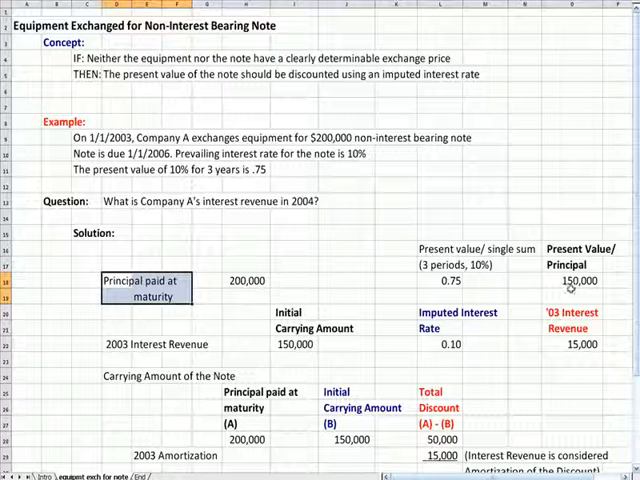
left_click(573, 280)
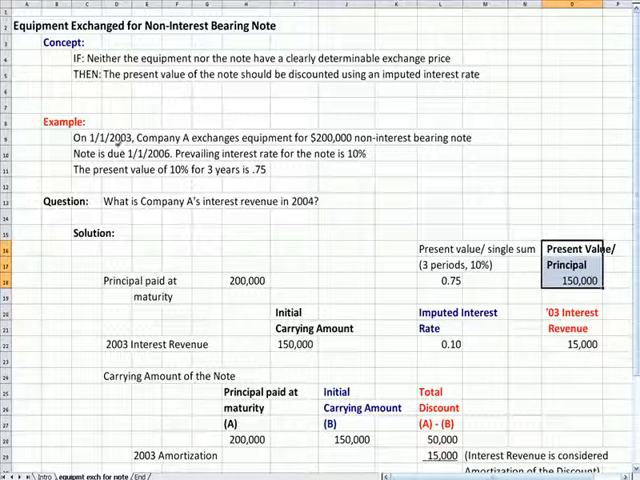
left_click(295, 313)
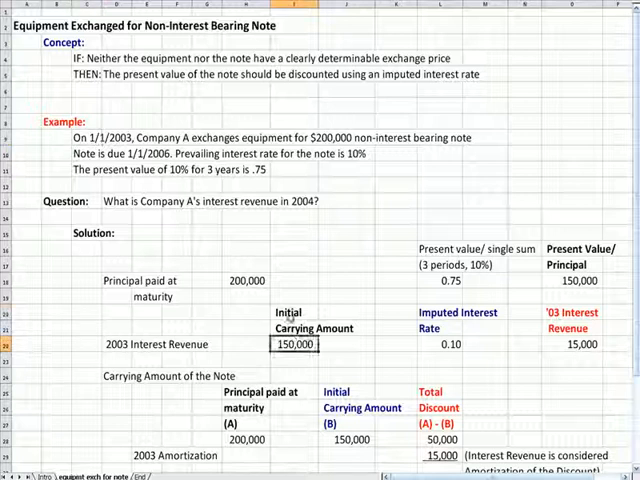
left_click(572, 280)
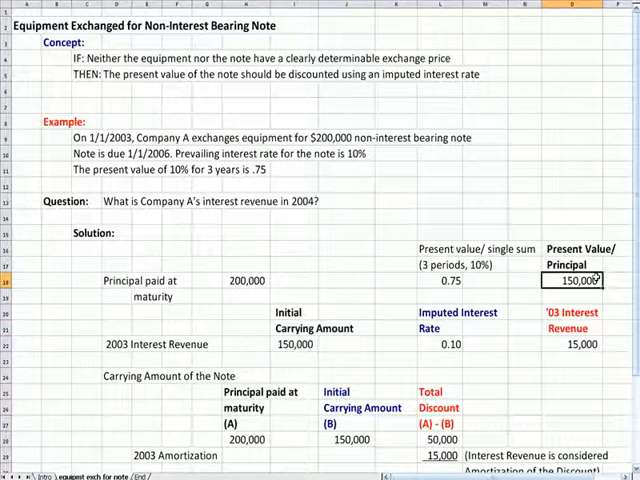
left_click(450, 344)
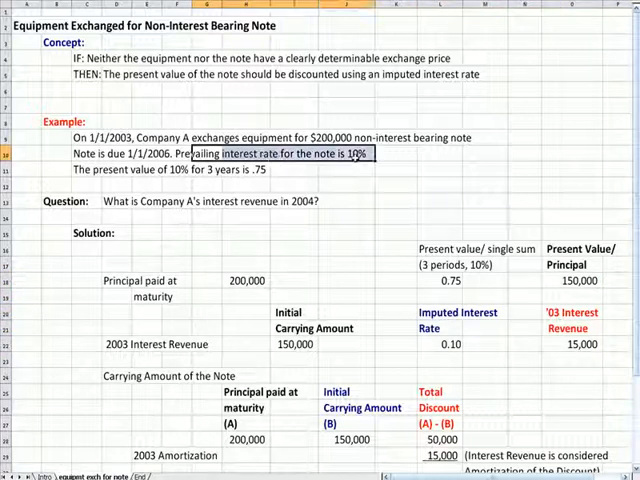
left_click(467, 312)
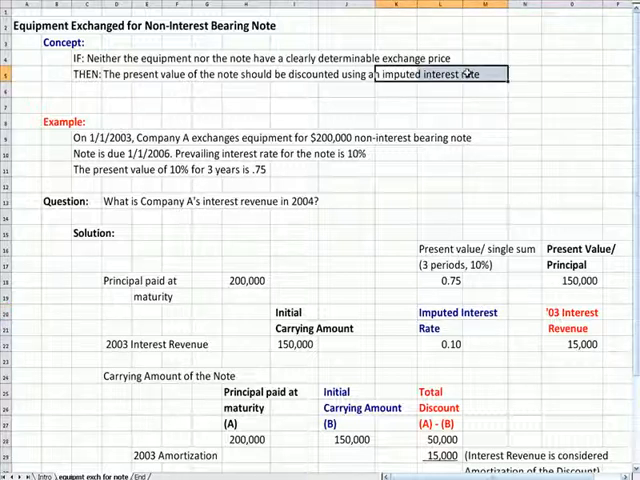
left_click(570, 343)
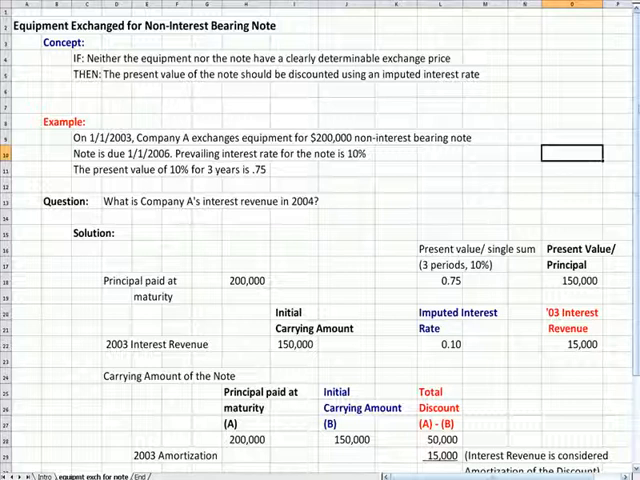
scroll("down", 3)
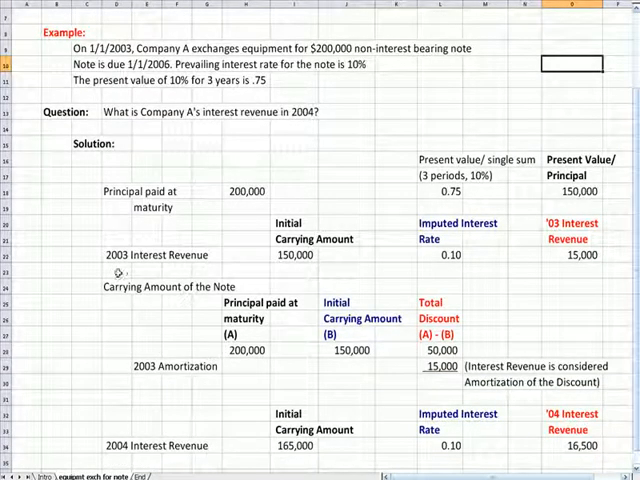
left_click(294, 239)
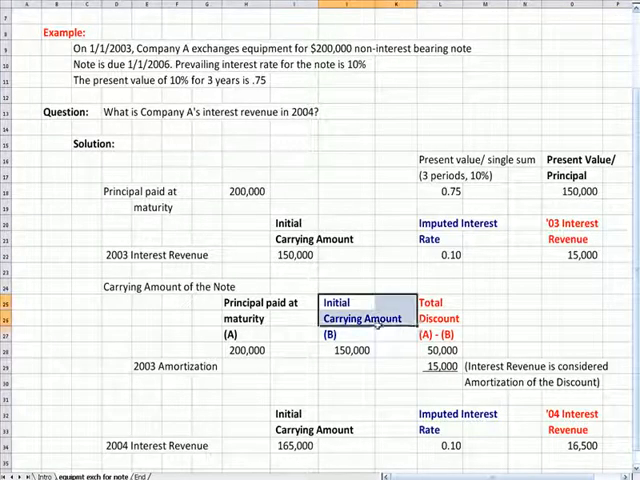
left_click(349, 350)
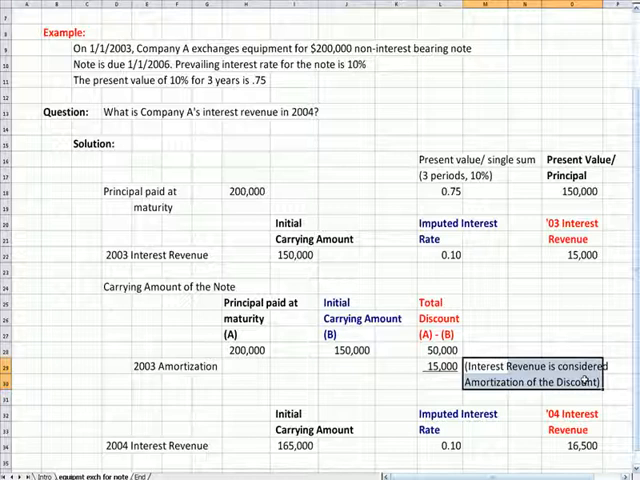
mouse_move(508, 288)
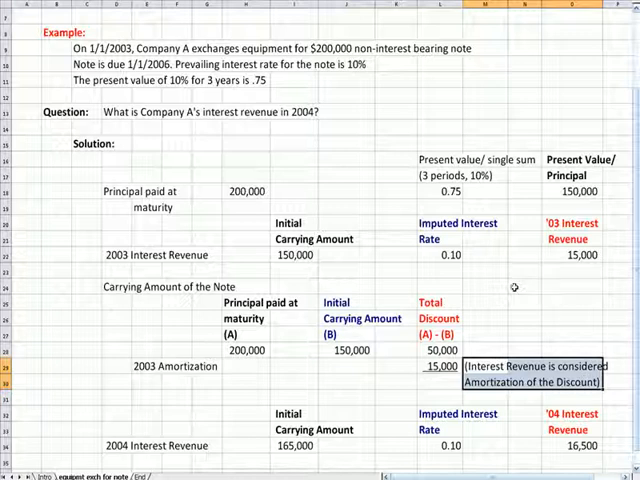
left_click(541, 287)
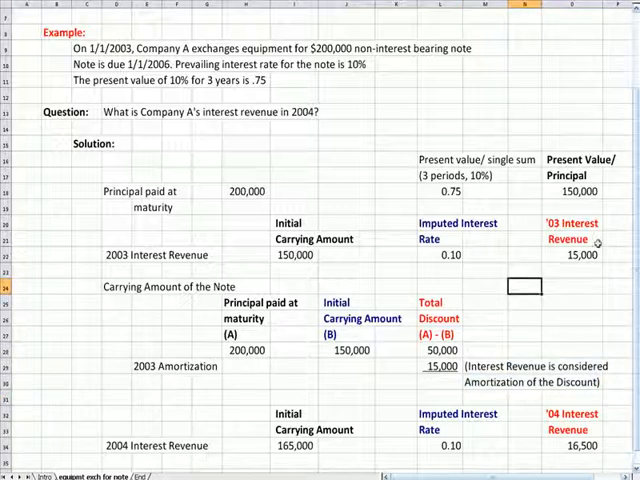
left_click(435, 365)
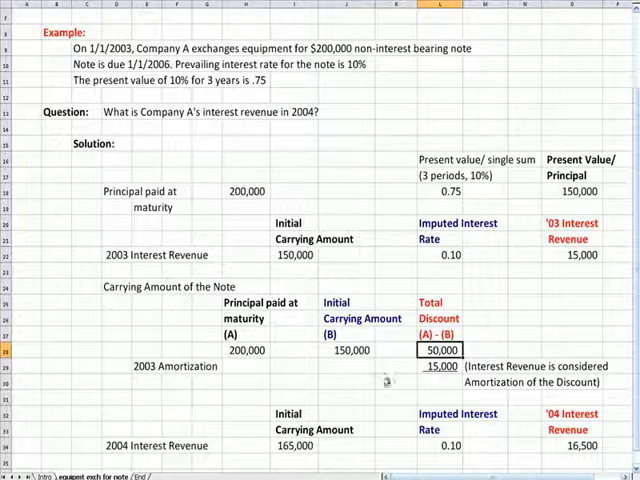
left_click(293, 445)
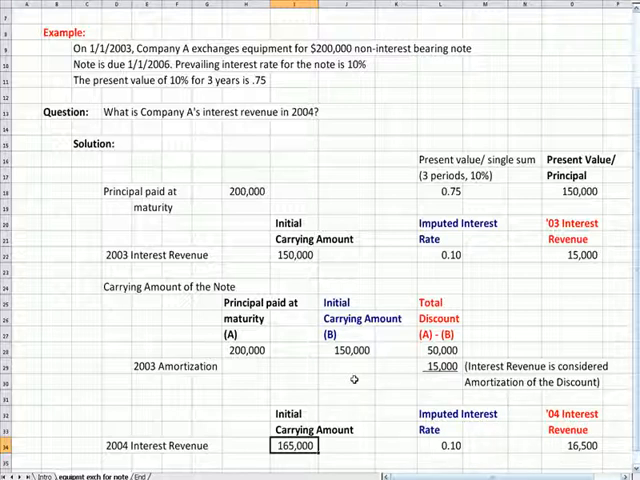
left_click(432, 350)
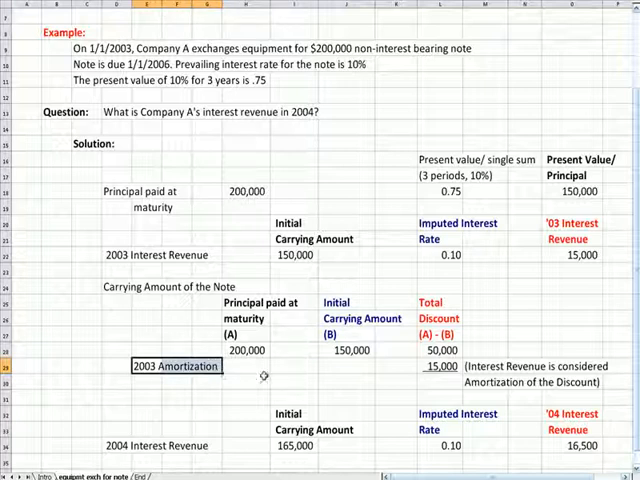
left_click(570, 255)
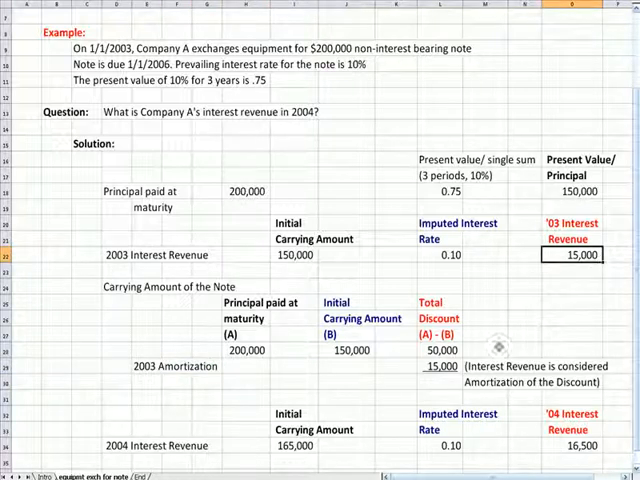
left_click(440, 366)
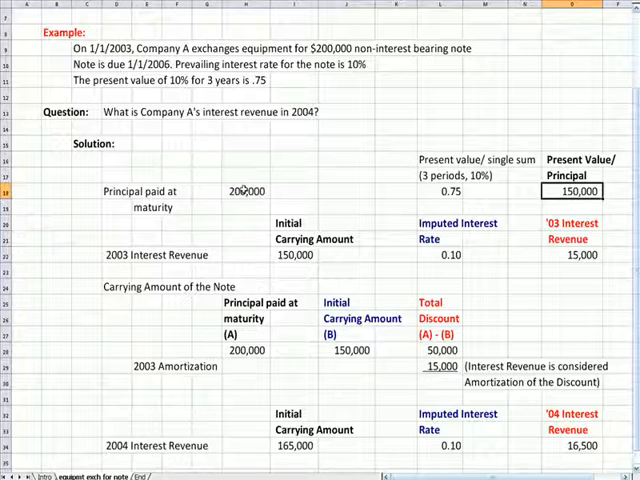
left_click(246, 191)
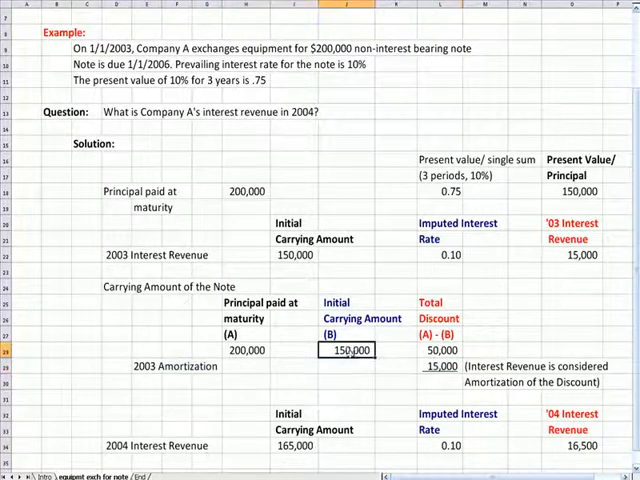
left_click(293, 445)
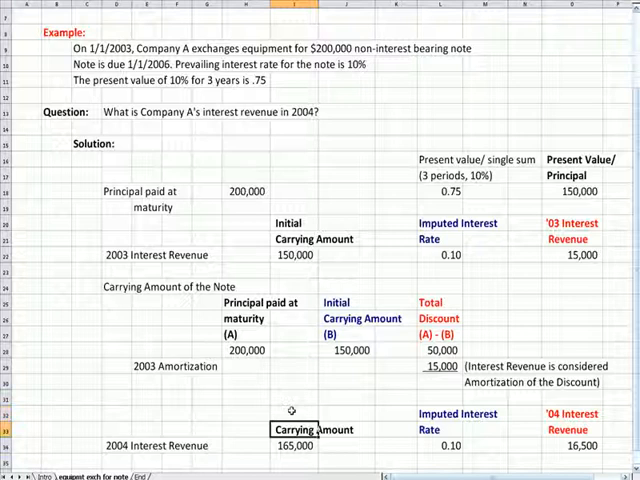
Step: Delete 'Initial' from the 2004 carrying amount heading, then point to the 0.75 present value factor
left_click(110, 445)
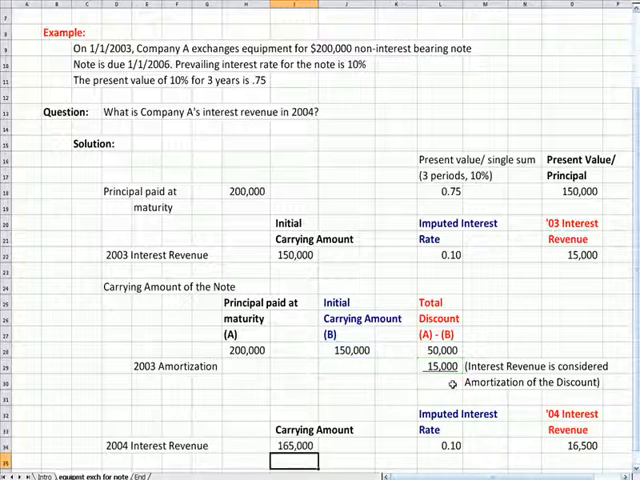
left_click(300, 254)
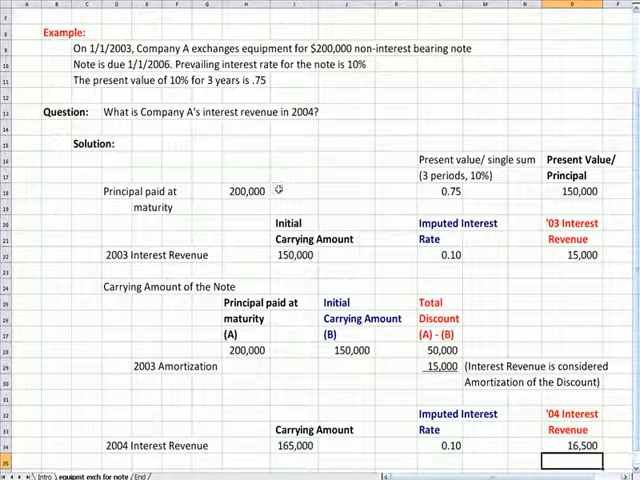
left_click(571, 419)
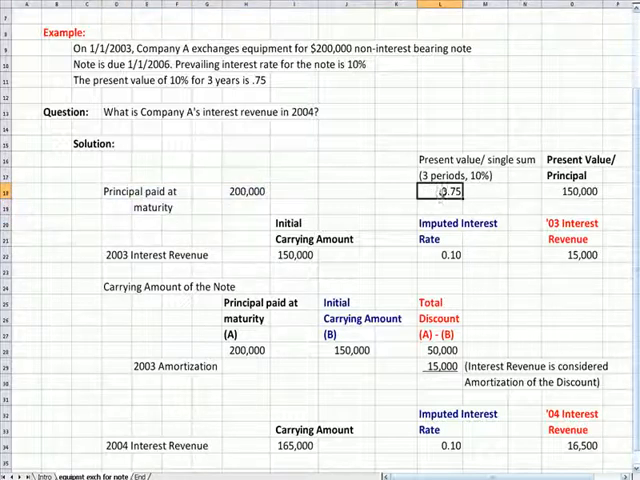
Step: Highlight the 2003 amortization row, carrying amount block and 2004 imputed interest rate
left_click(575, 191)
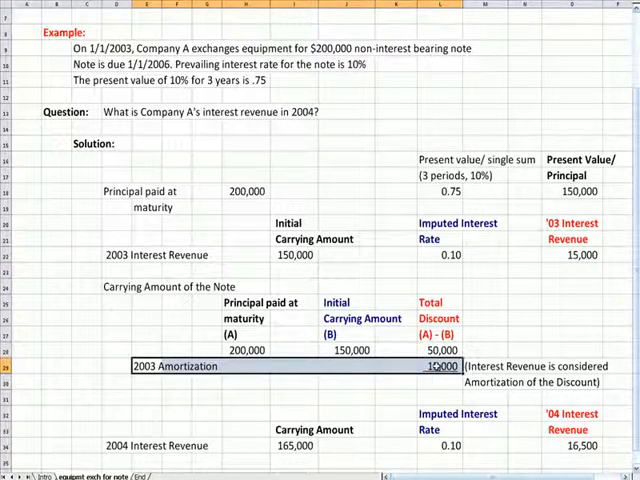
left_click(350, 350)
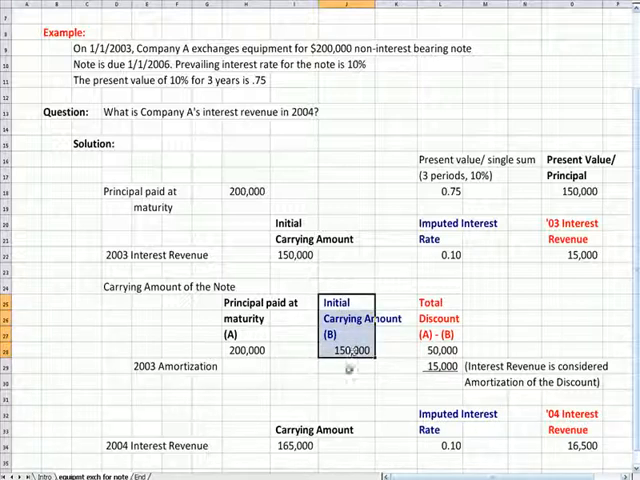
left_click(294, 445)
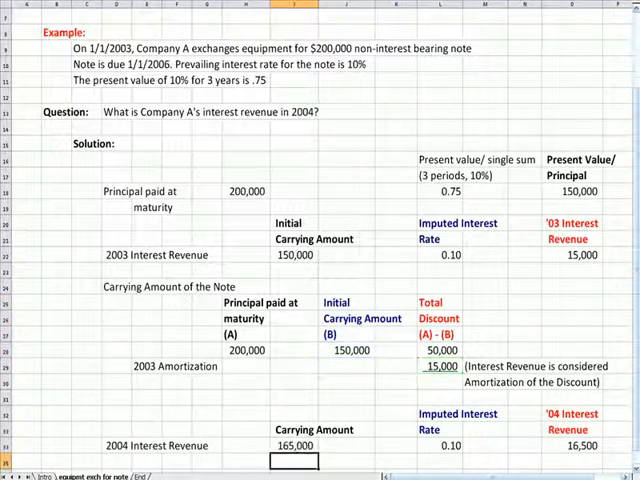
mouse_move(295, 420)
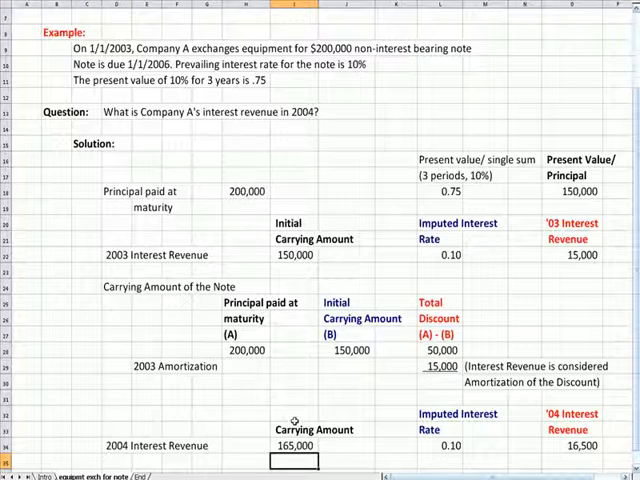
left_click(435, 238)
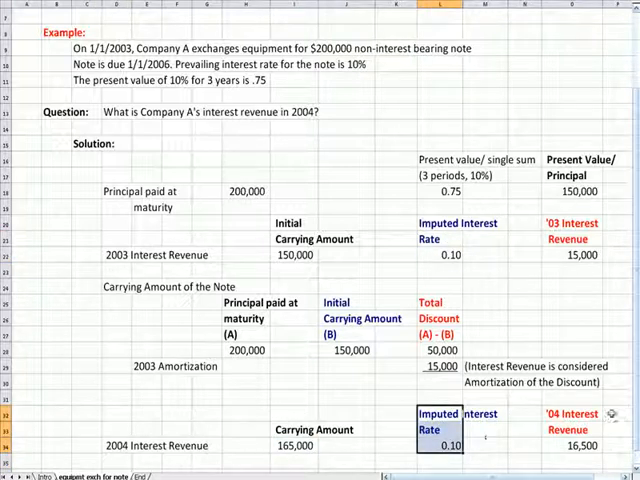
Step: Review the $16,500 2004 interest revenue and carrying amount, then display the End resources sheet
left_click(570, 445)
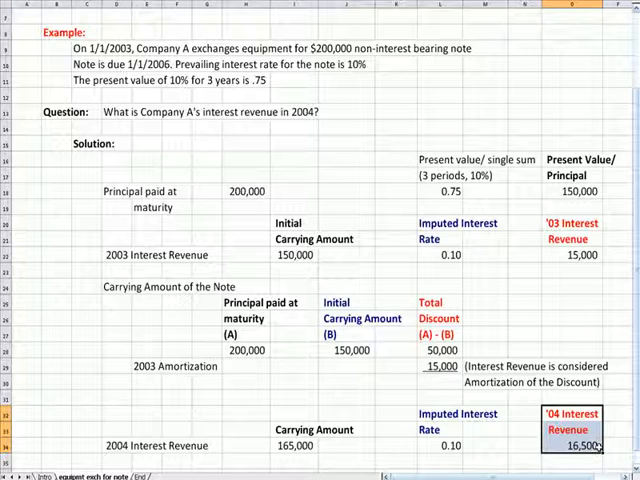
left_click(148, 365)
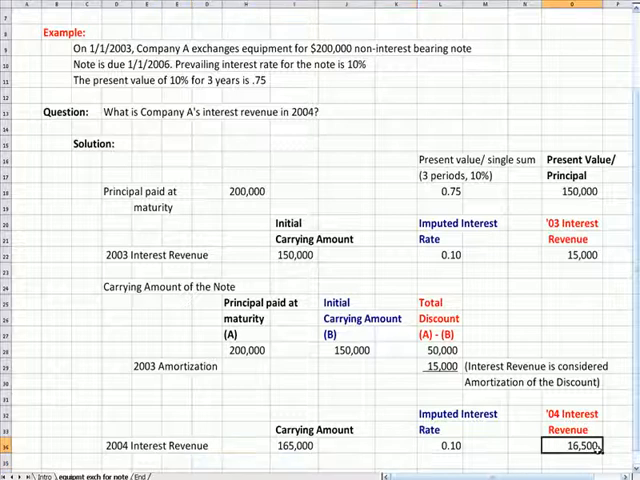
left_click(294, 445)
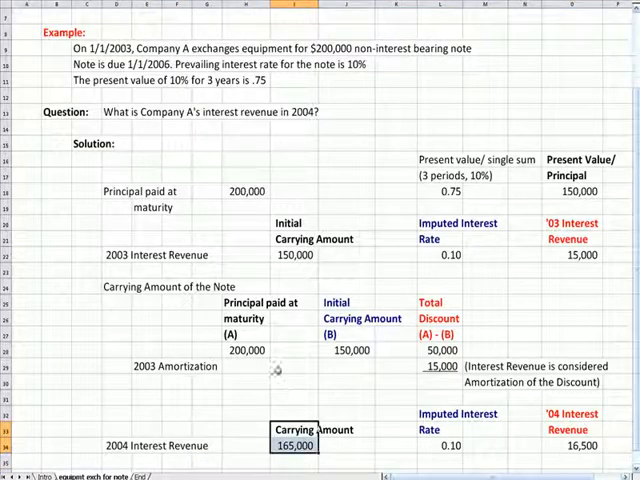
left_click(350, 349)
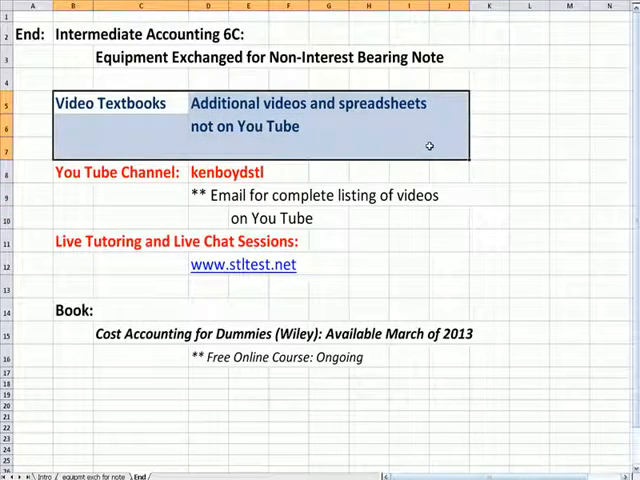
left_click(445, 150)
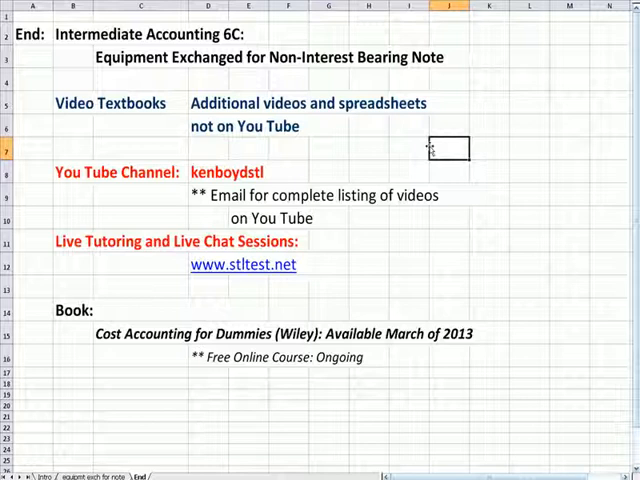
left_click(250, 171)
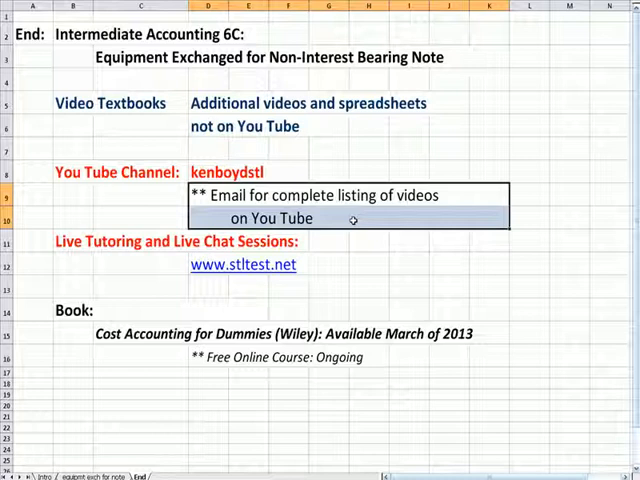
left_click(365, 218)
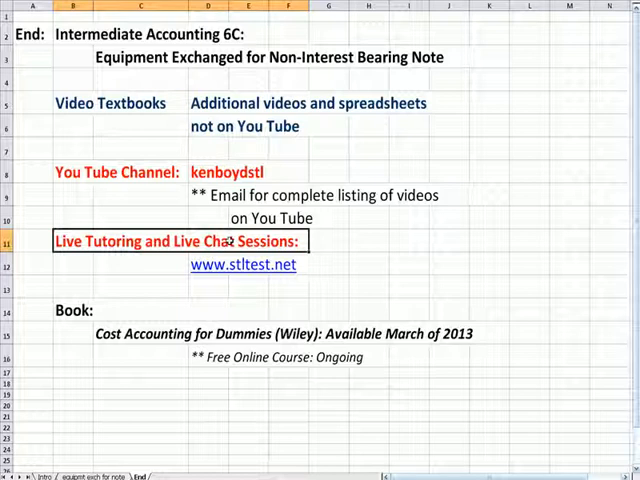
mouse_move(445, 285)
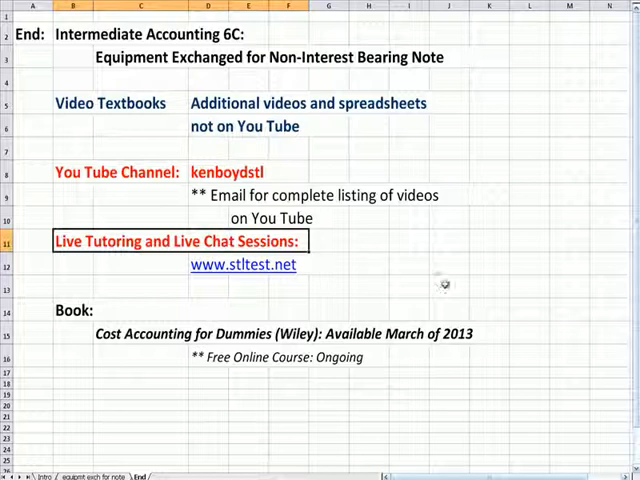